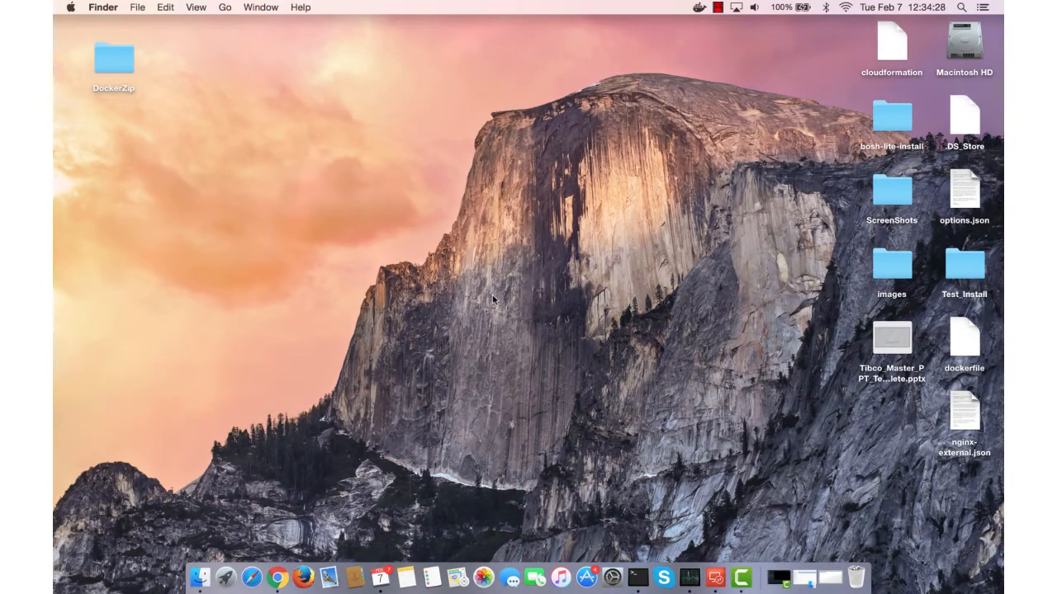
mouse_move(417, 251)
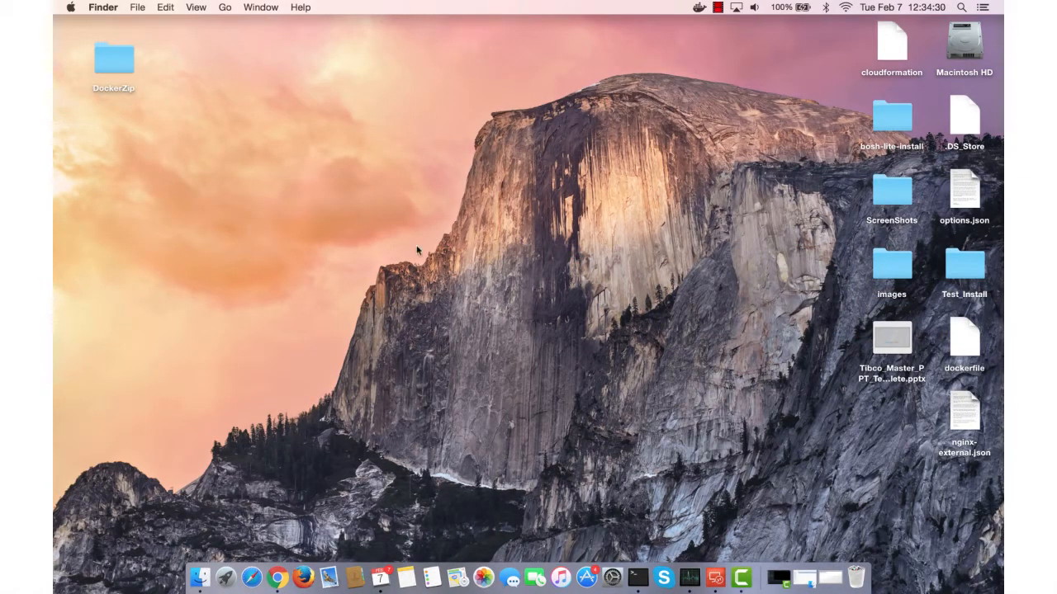
mouse_move(238, 149)
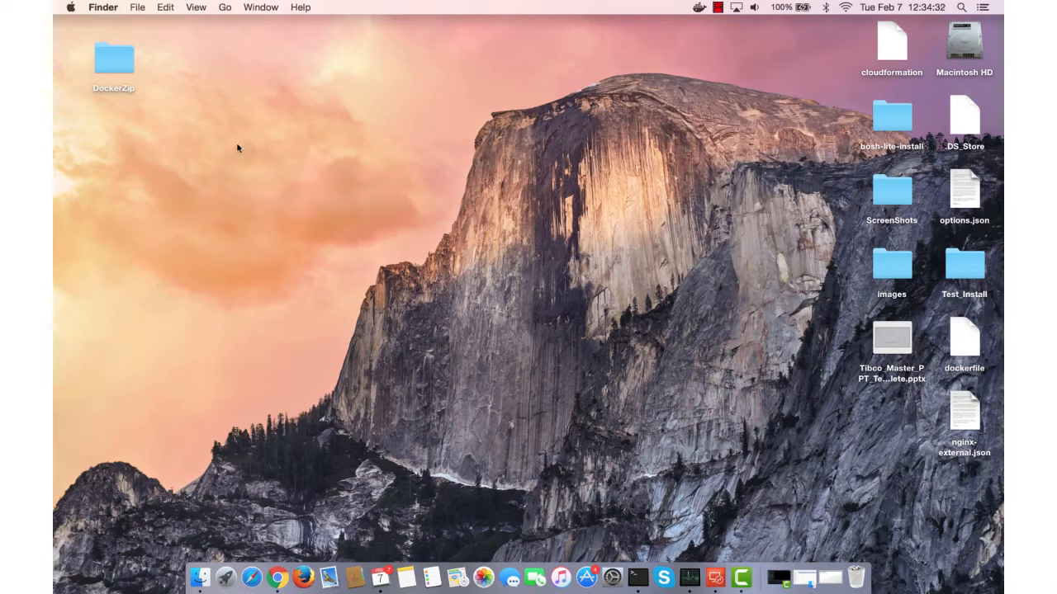
- Expand bwce_cf inside DockerZip down through tibco.home/bwce/2.2/docker/resources to bwce-runtime
double_click(114, 58)
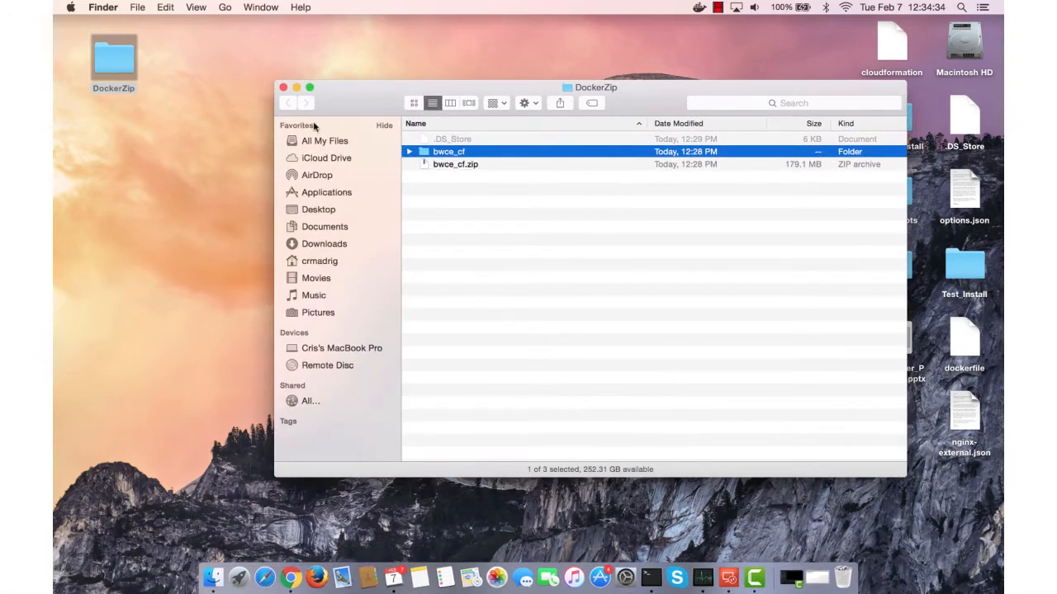
left_click(456, 164)
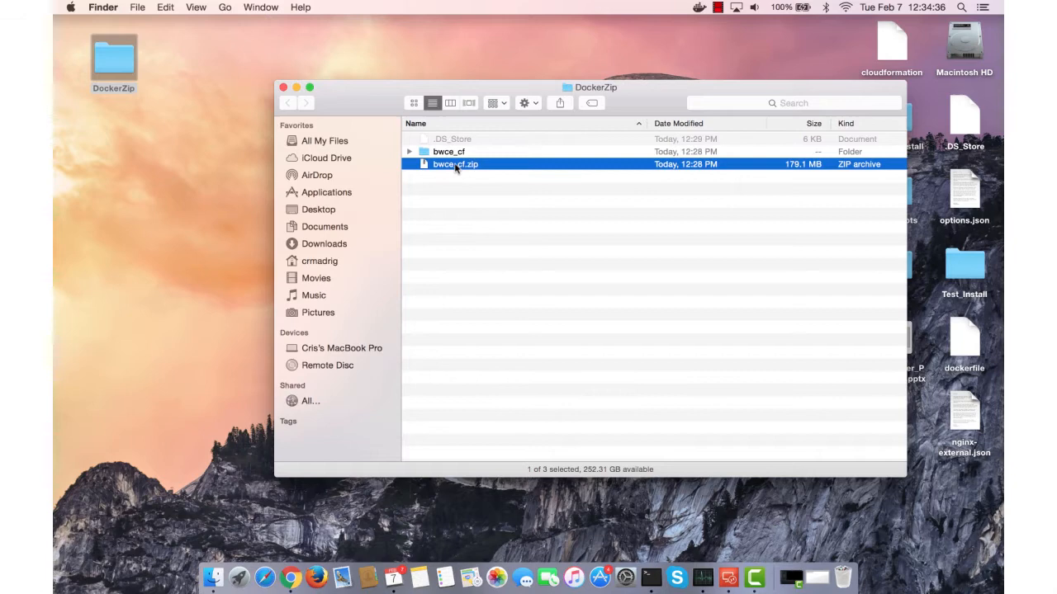
left_click(410, 152)
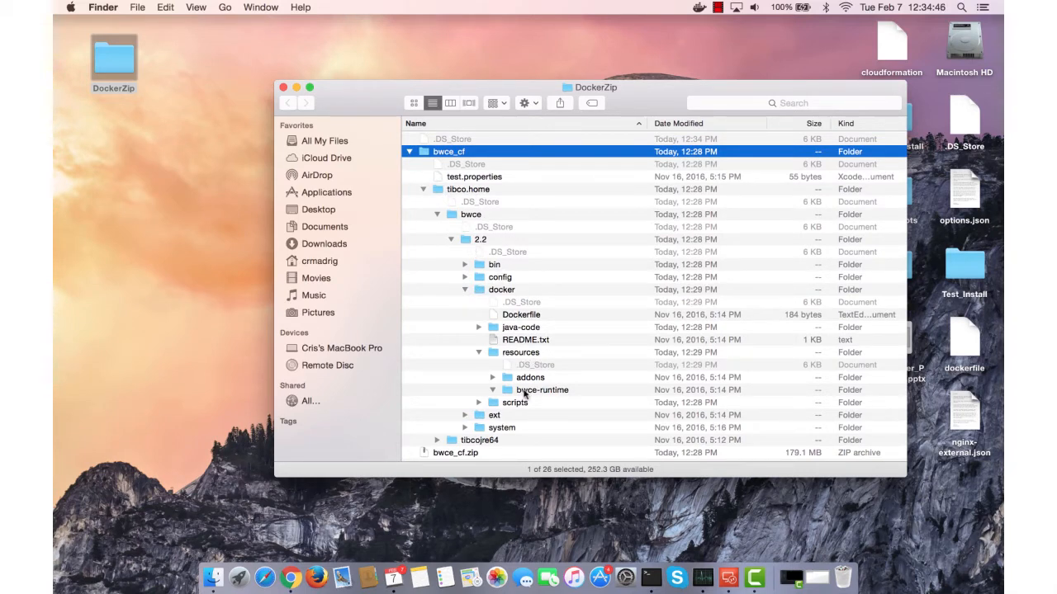
mouse_move(525, 381)
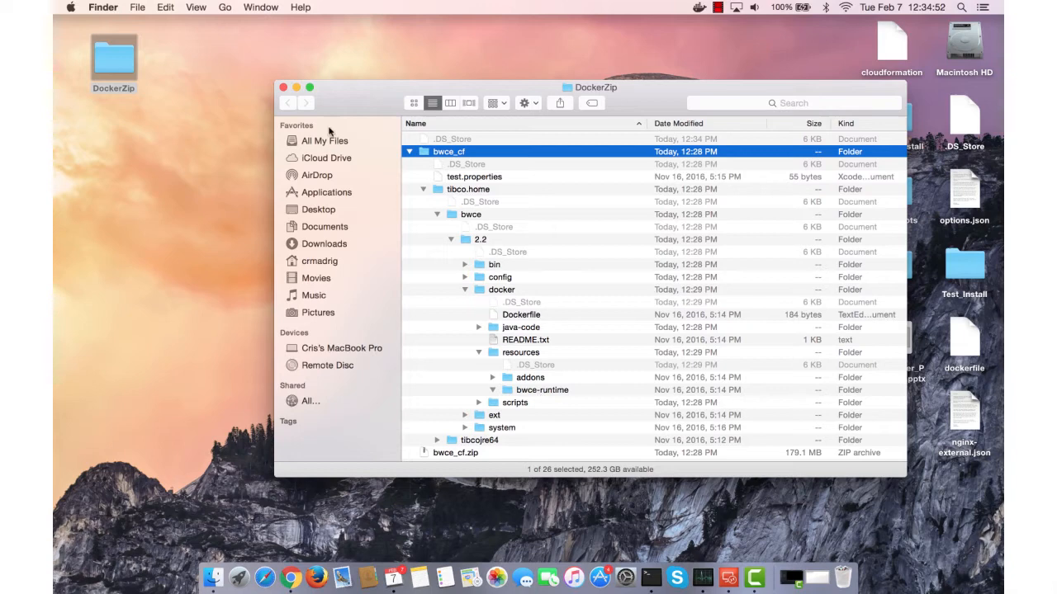
- Drag bwce_cf.zip from a second Finder window on Desktop into docker/resources/bwce-runtime
left_click(137, 6)
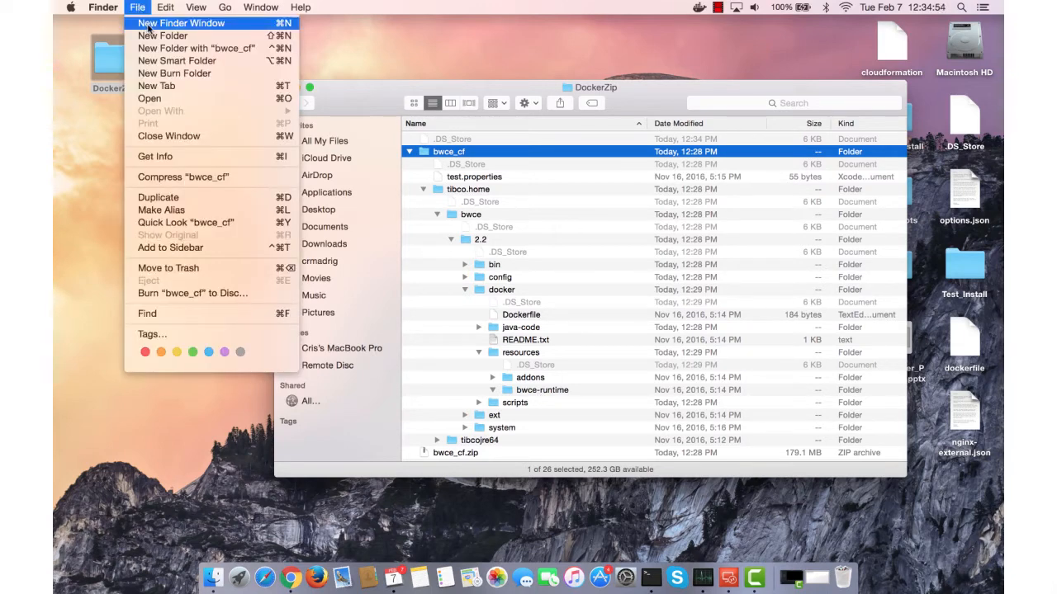
left_click(181, 23)
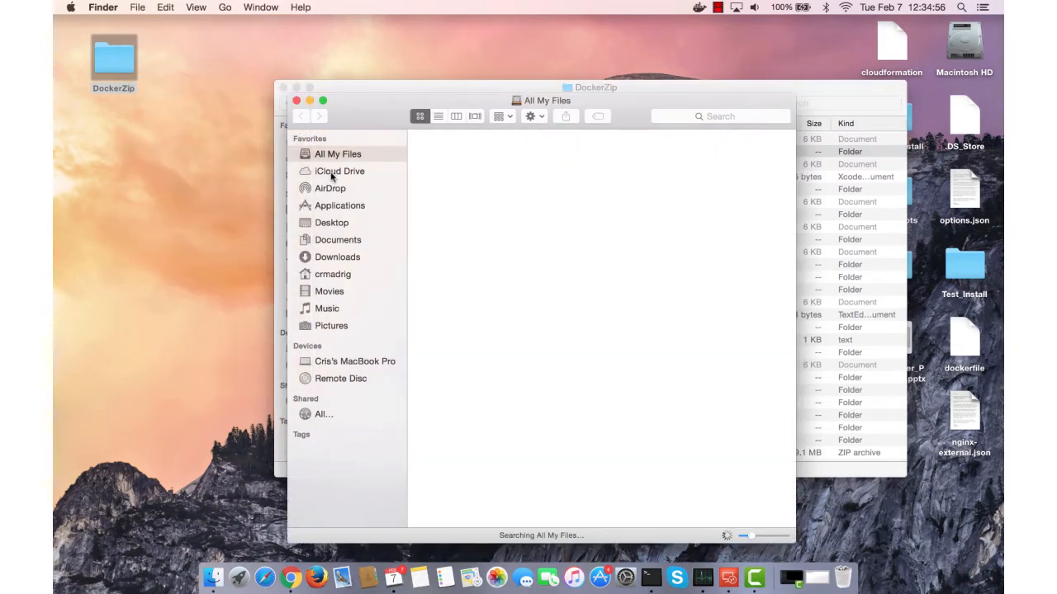
left_click(330, 221)
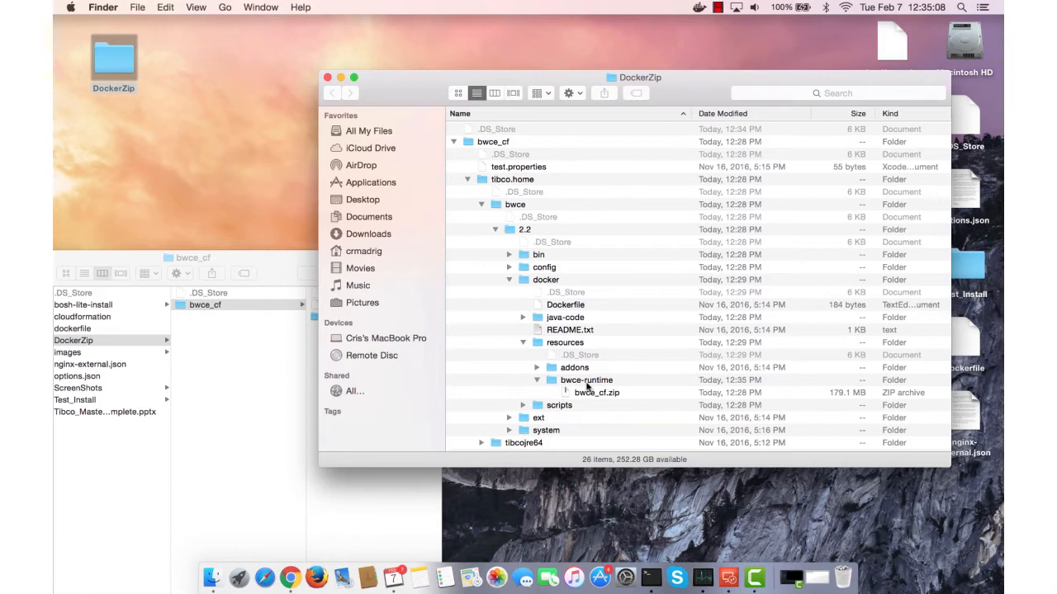
mouse_move(459, 139)
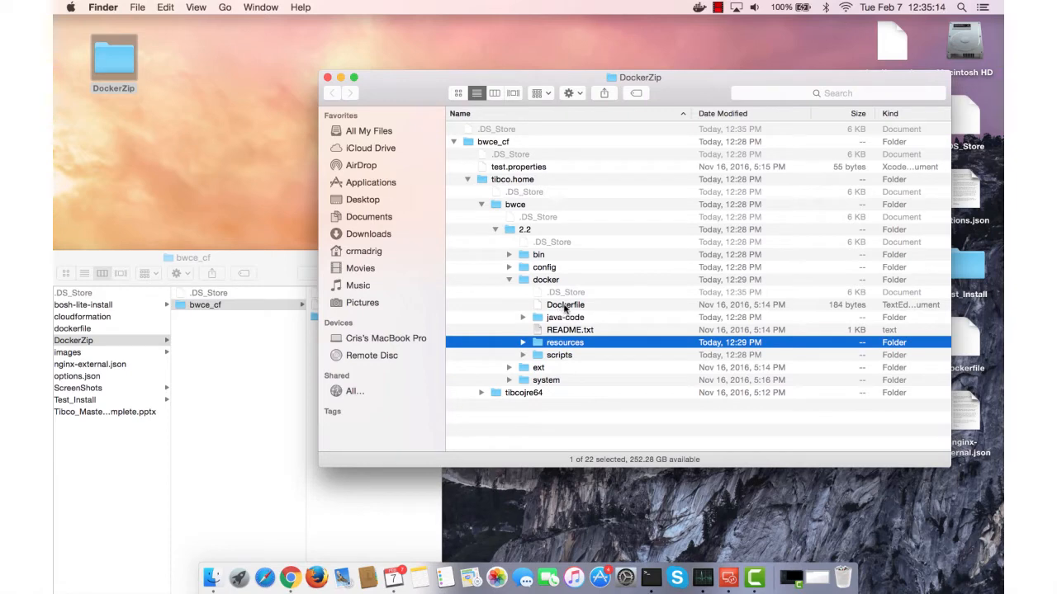
- Edit the Dockerfile's MAINTAINER line to 'Cris Madri' and close it to save
double_click(565, 304)
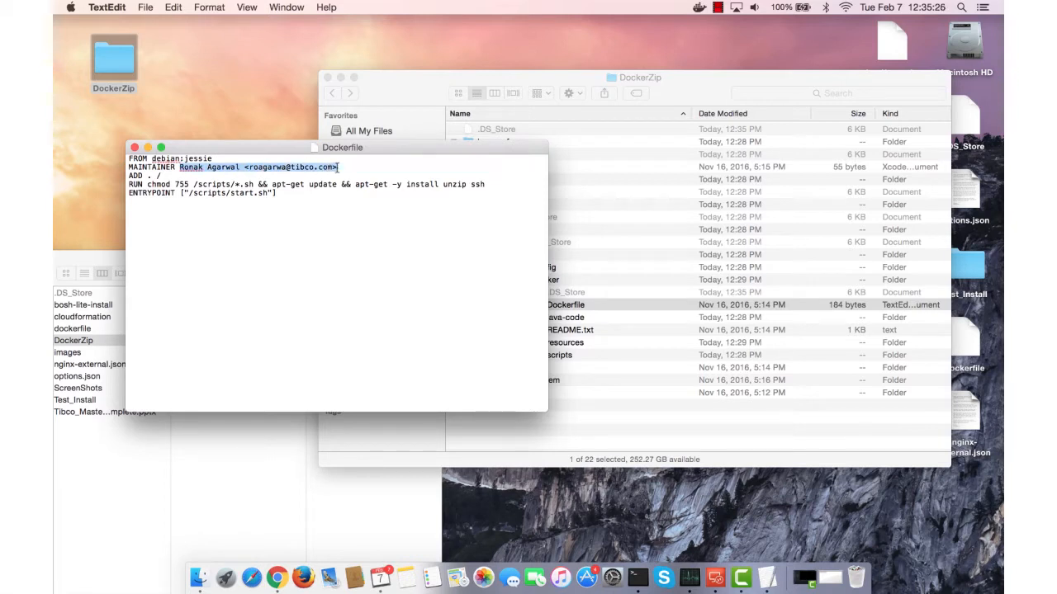
type("Cris Madri")
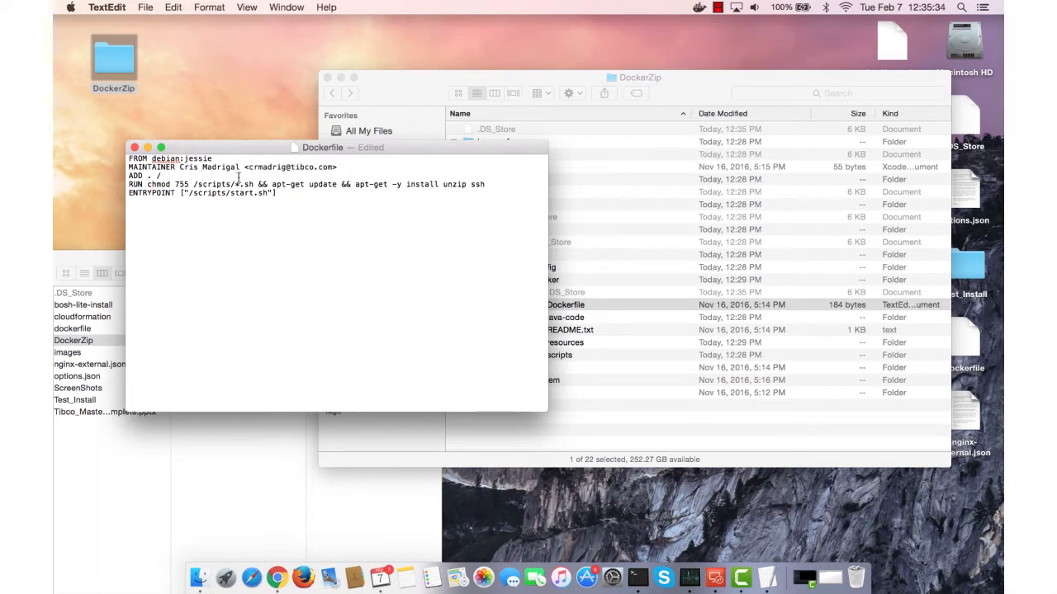
left_click(145, 6)
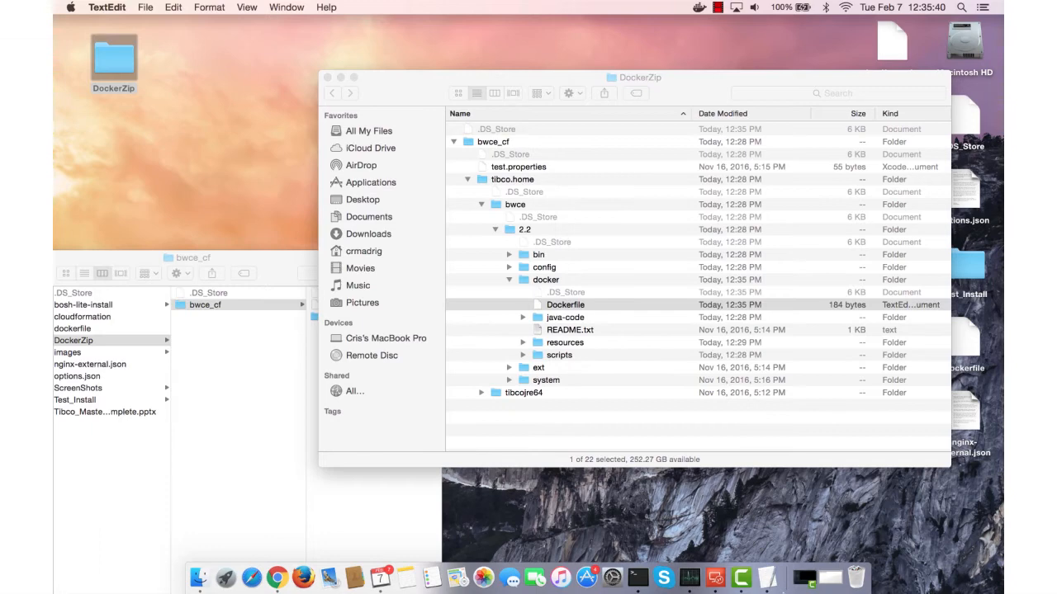
- Navigate Terminal into bwce_cf/tibco.home/bwce/2.2/docker and list its Dockerfile and scripts
left_click(637, 578)
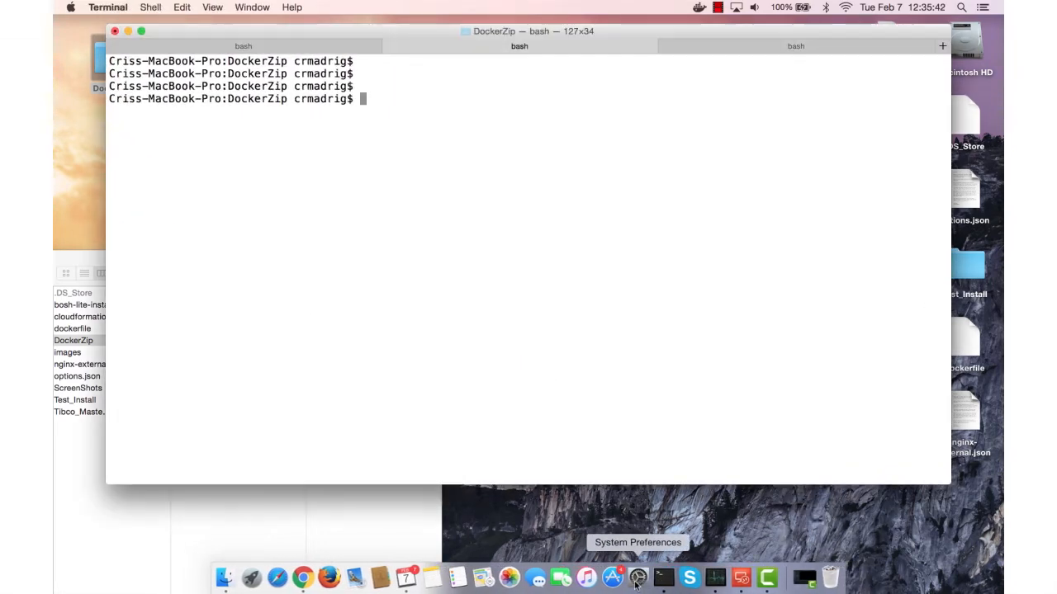
type("ls")
type("cd")
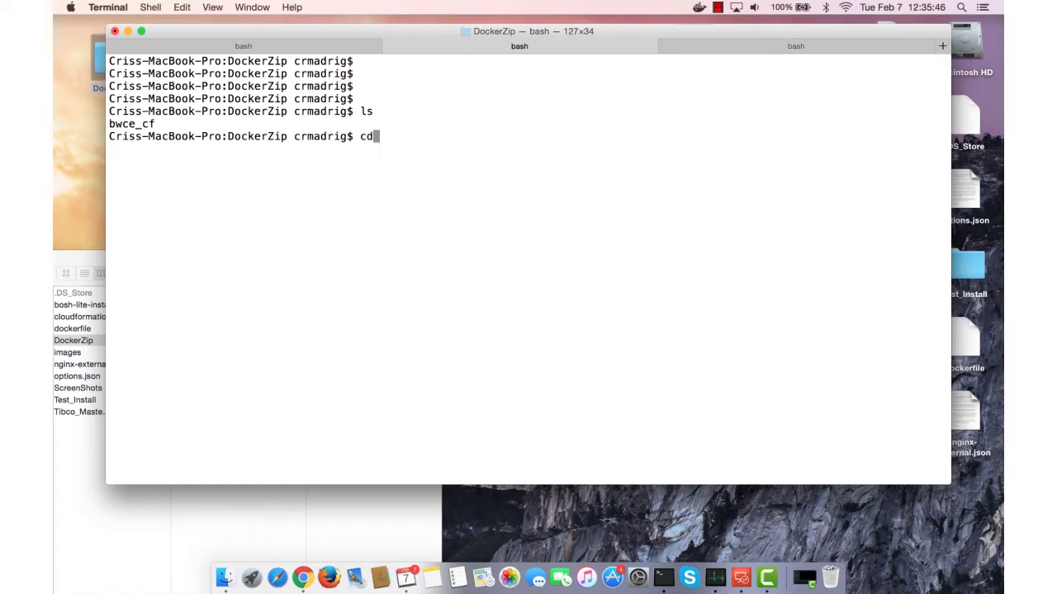
type("./bwce_cf/")
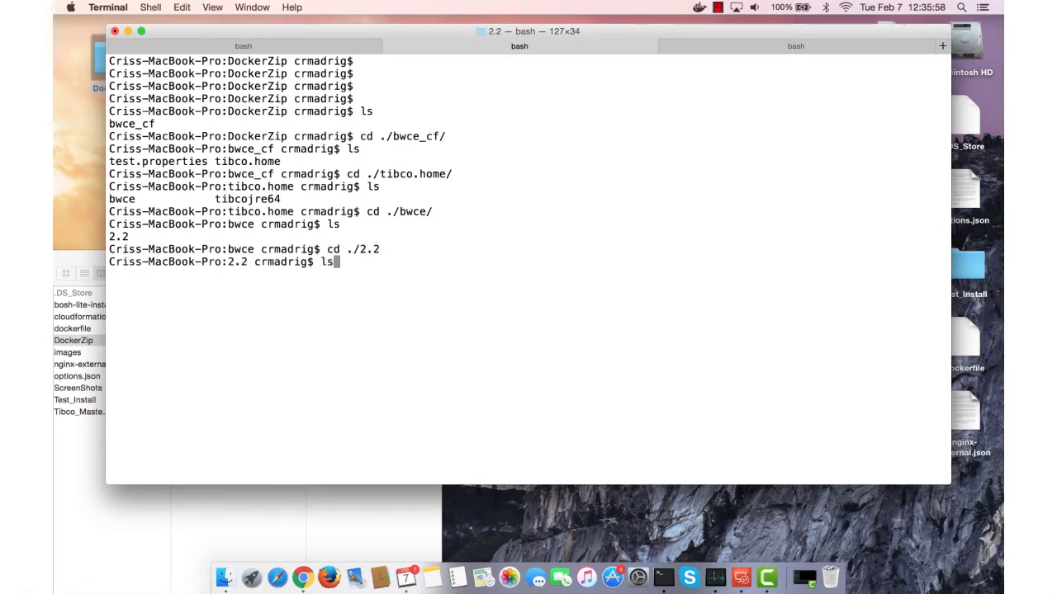
type("cd ./docker/")
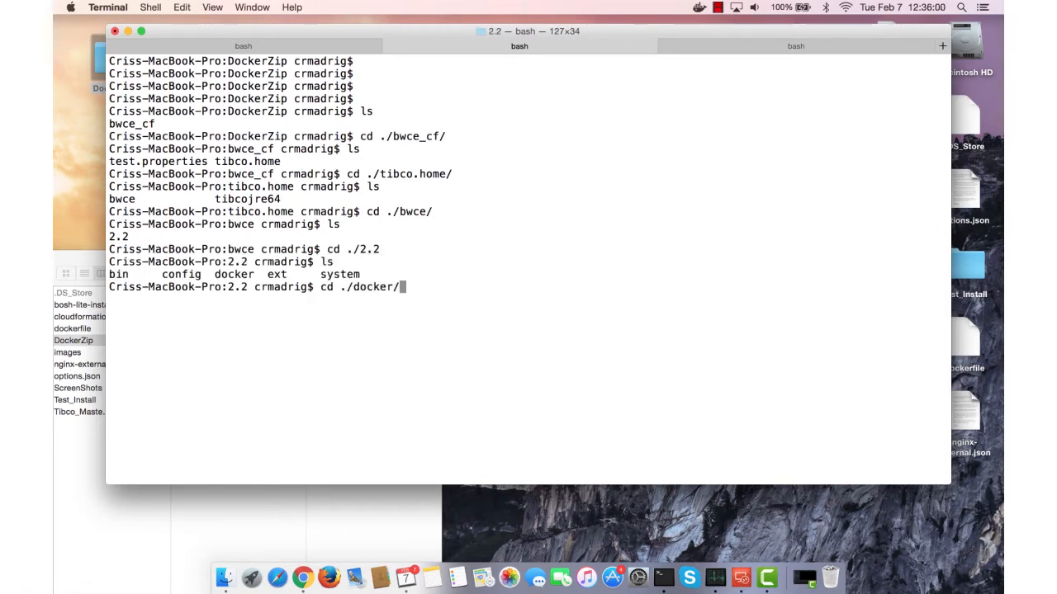
key("Return")
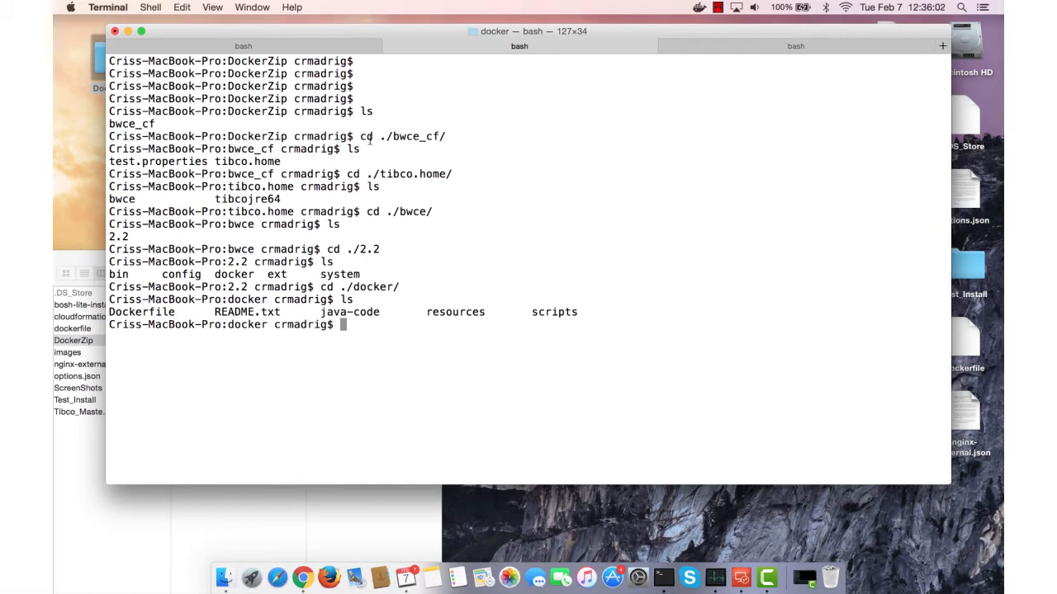
double_click(142, 312)
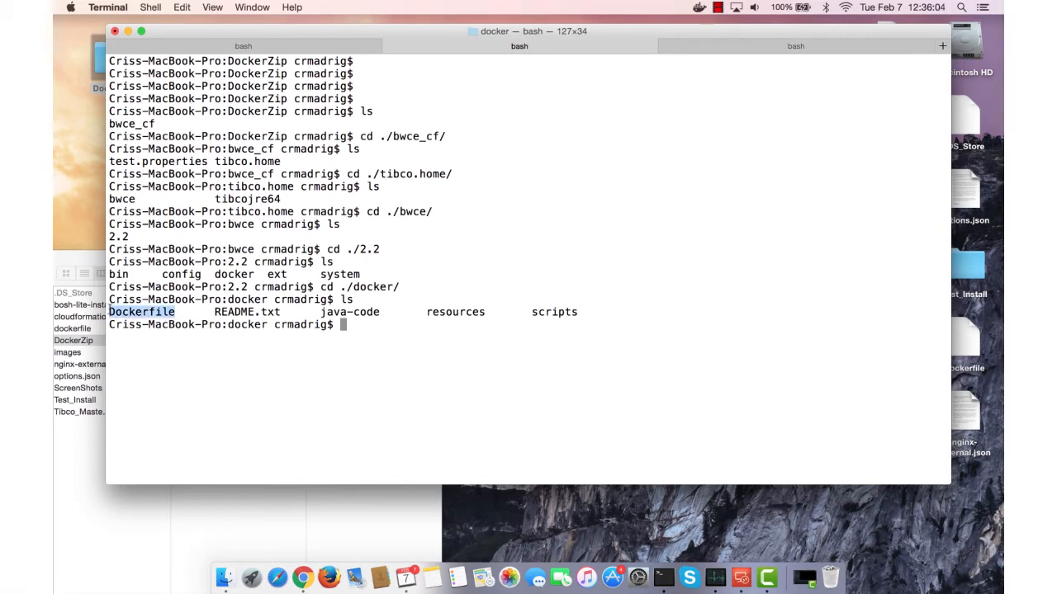
- Compose 'docker build -t tibco/bwce:2.2 .' at the prompt without running it
type("docker build -")
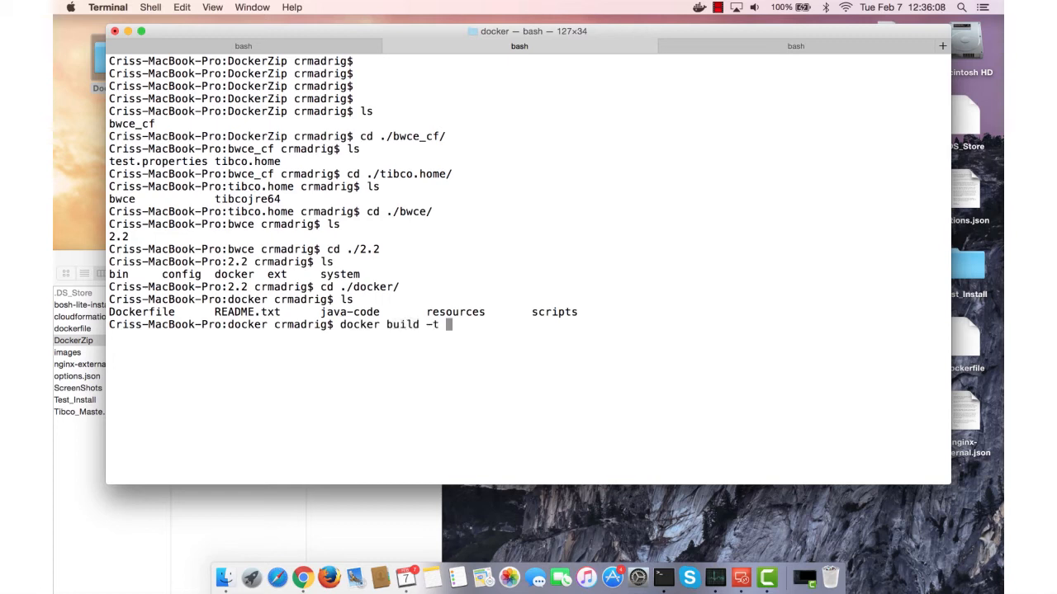
type("tibco")
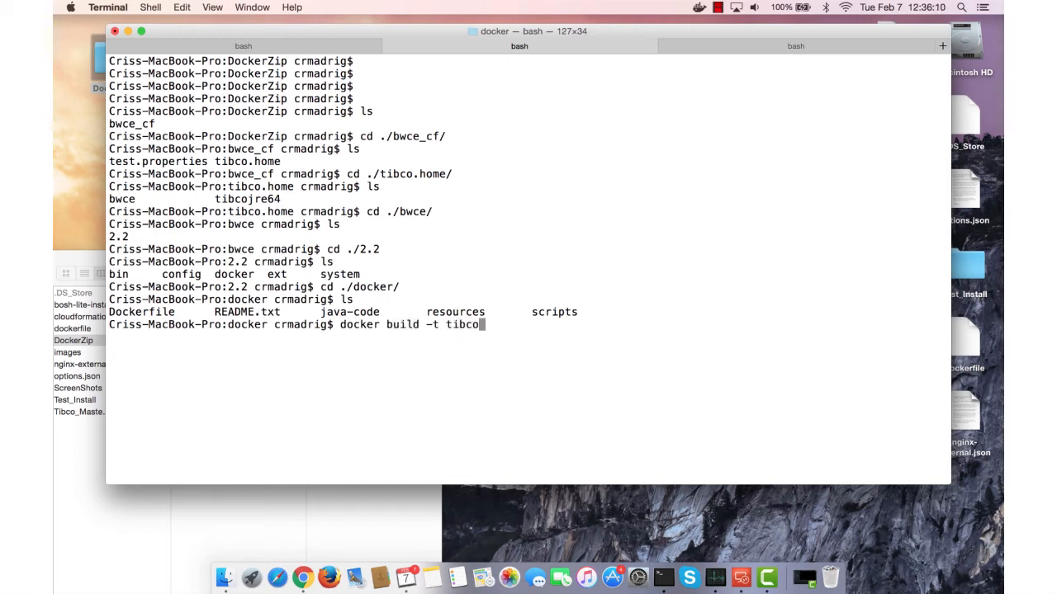
type("/bwce")
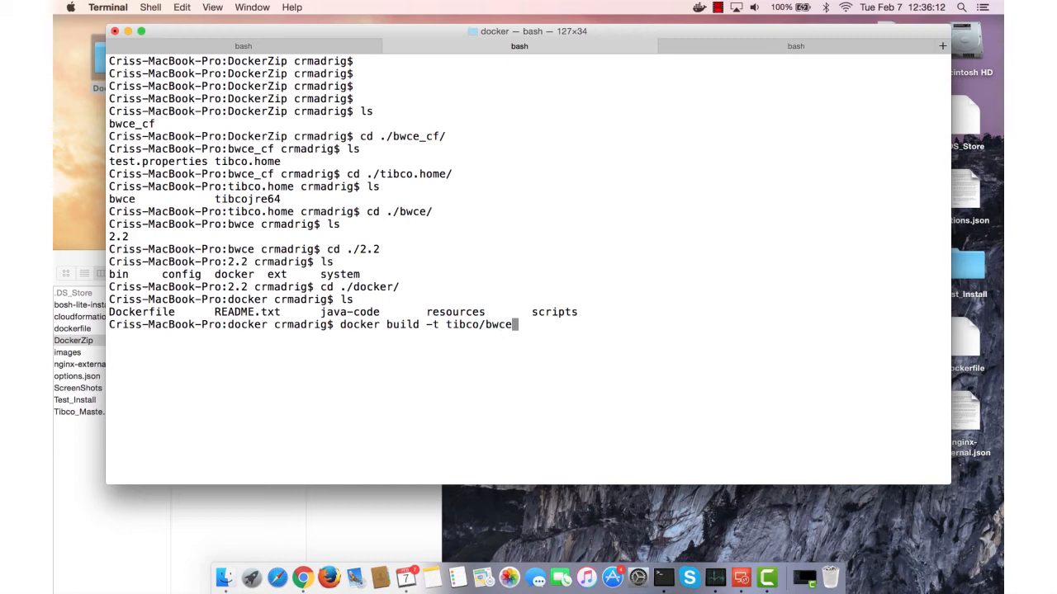
type(":2.2")
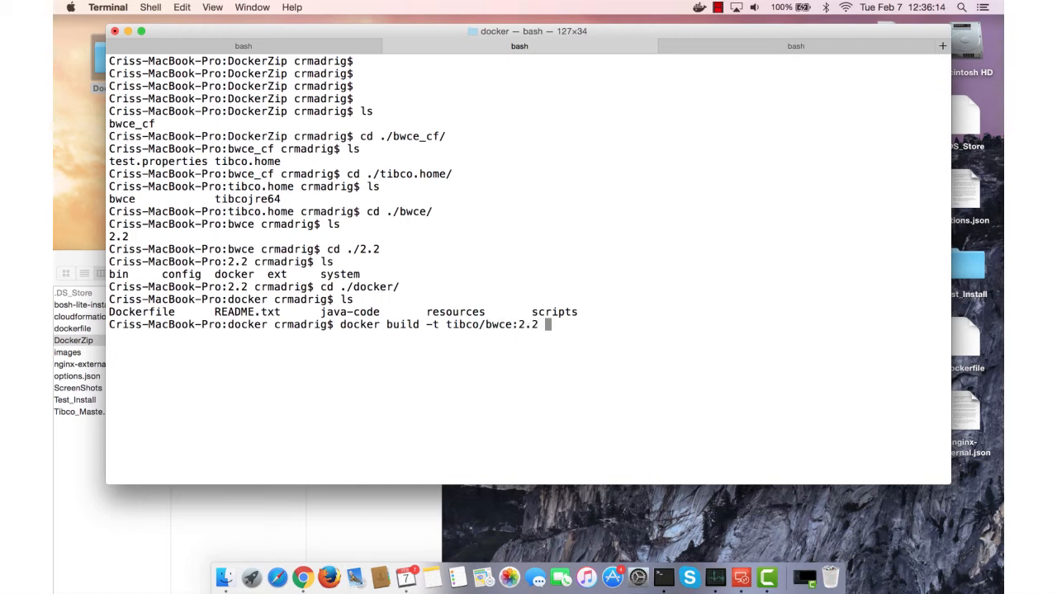
type(".")
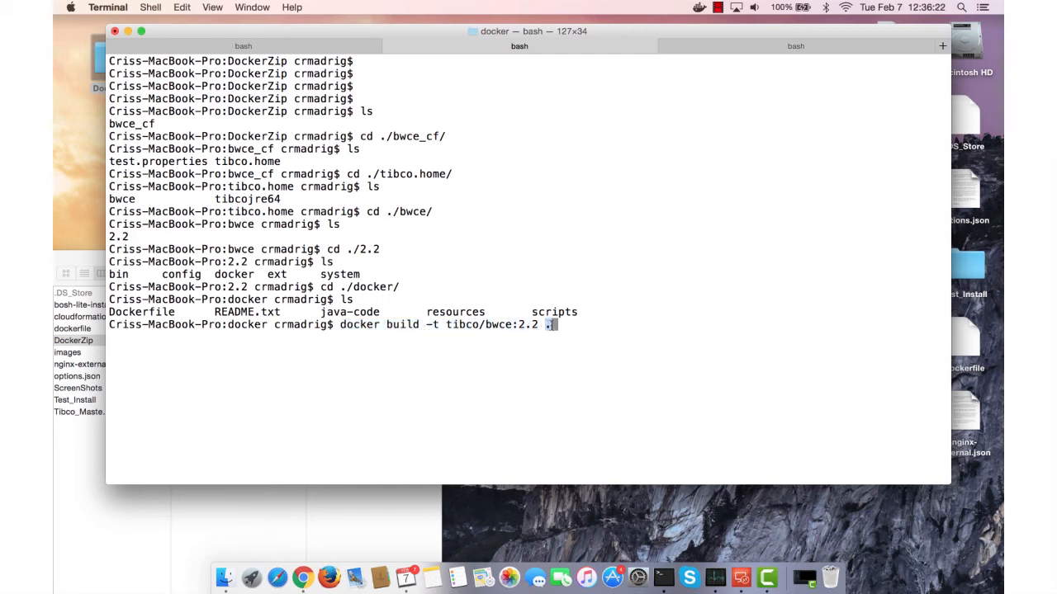
- Run the build until tibco/bwce:2.2 reports 'Successfully built', then begin the next command
key("enter")
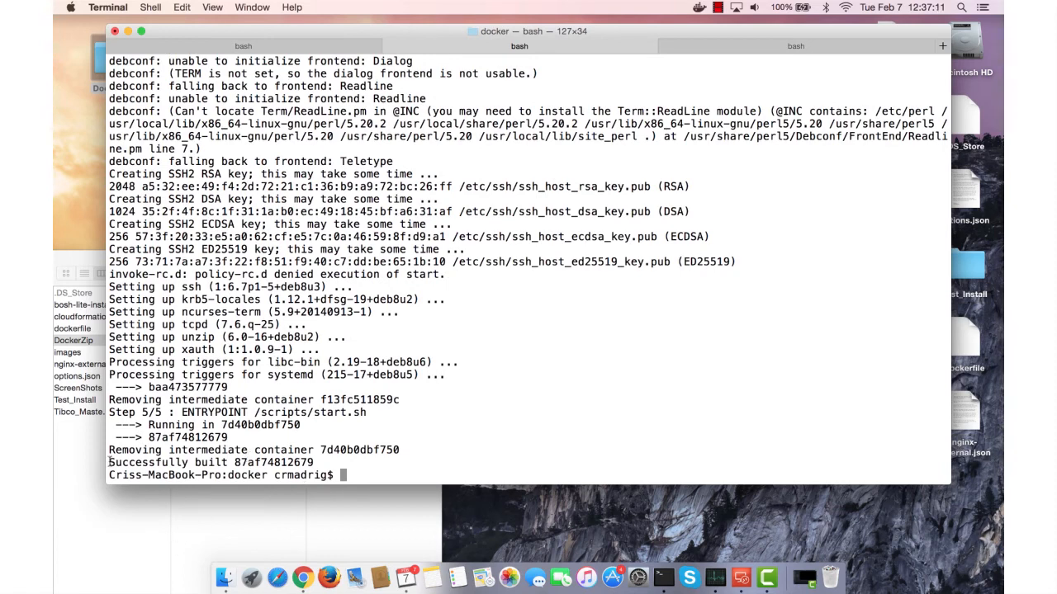
type("d")
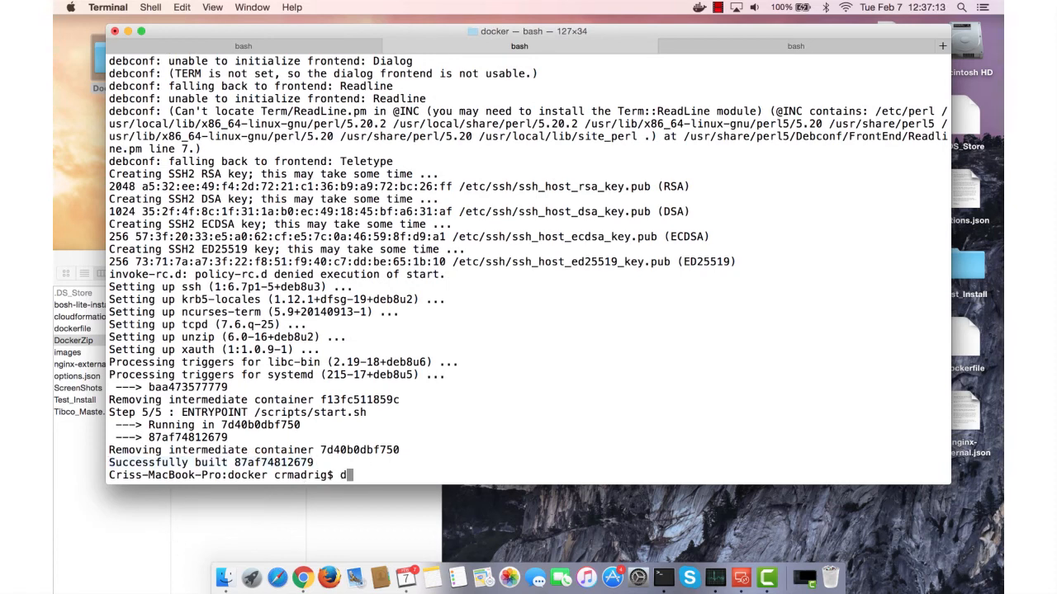